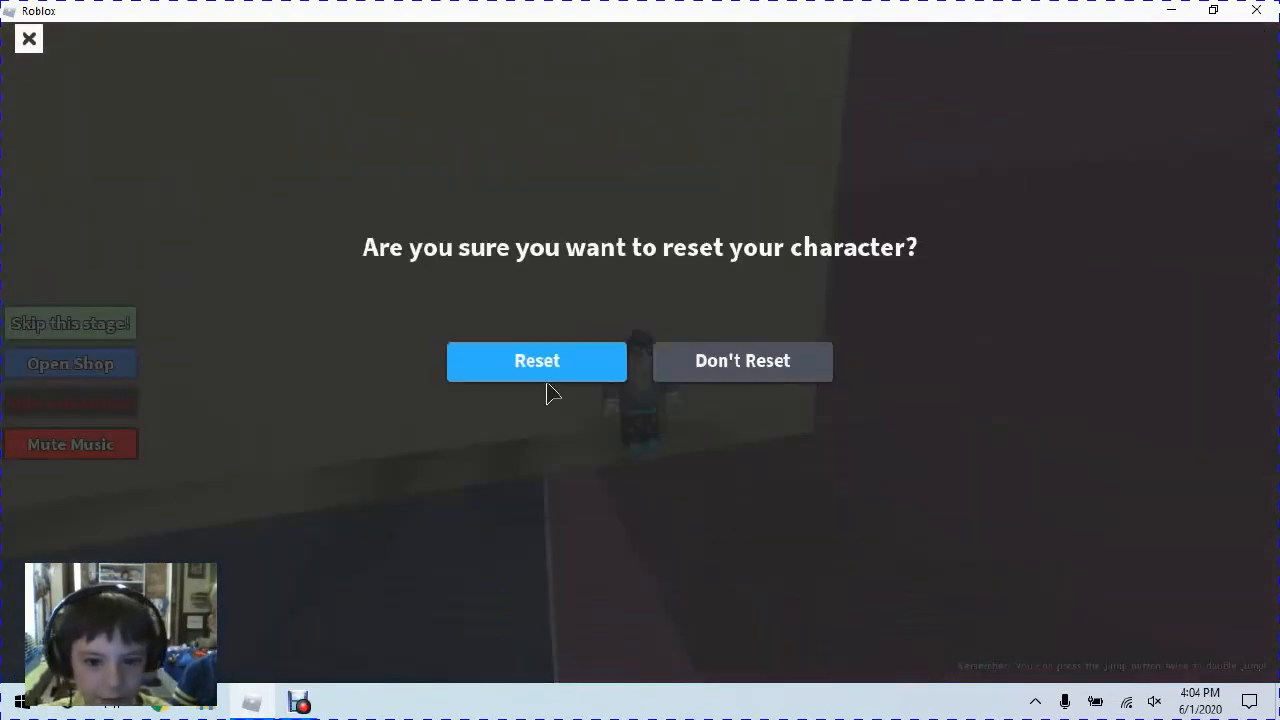
Confirm the character reset so the avatar respawns on the current obby stage.
click(537, 361)
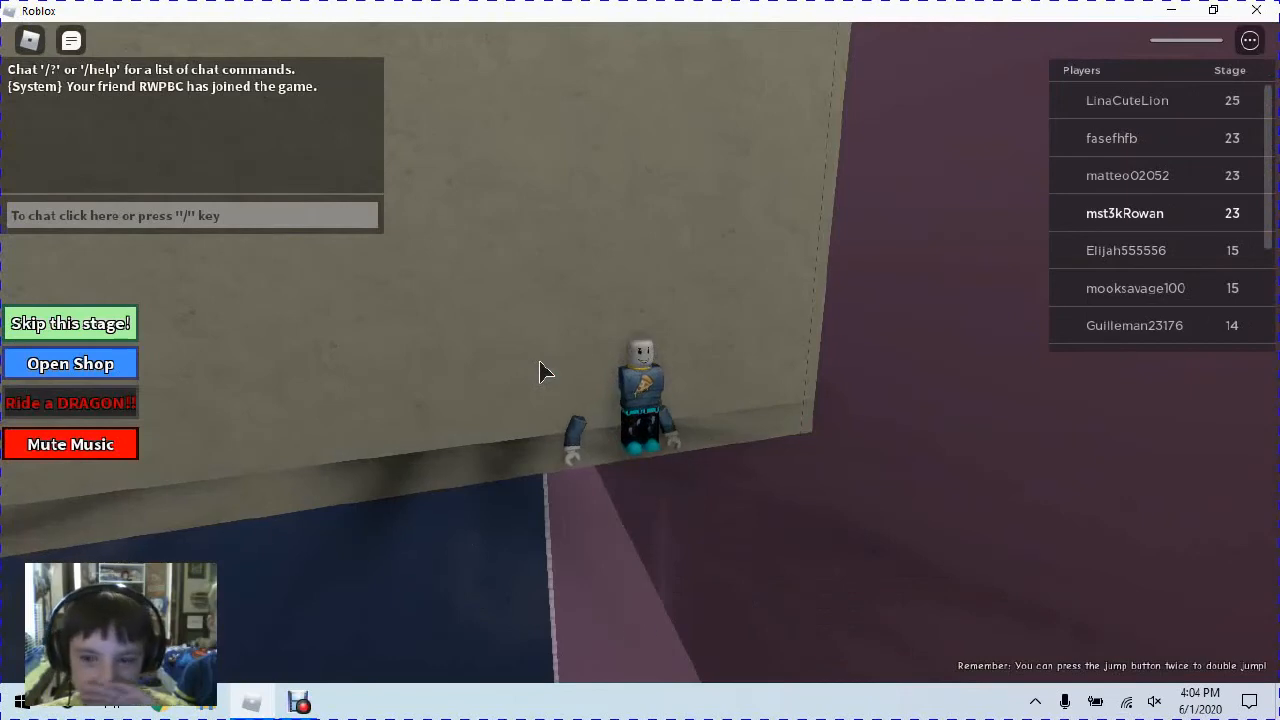